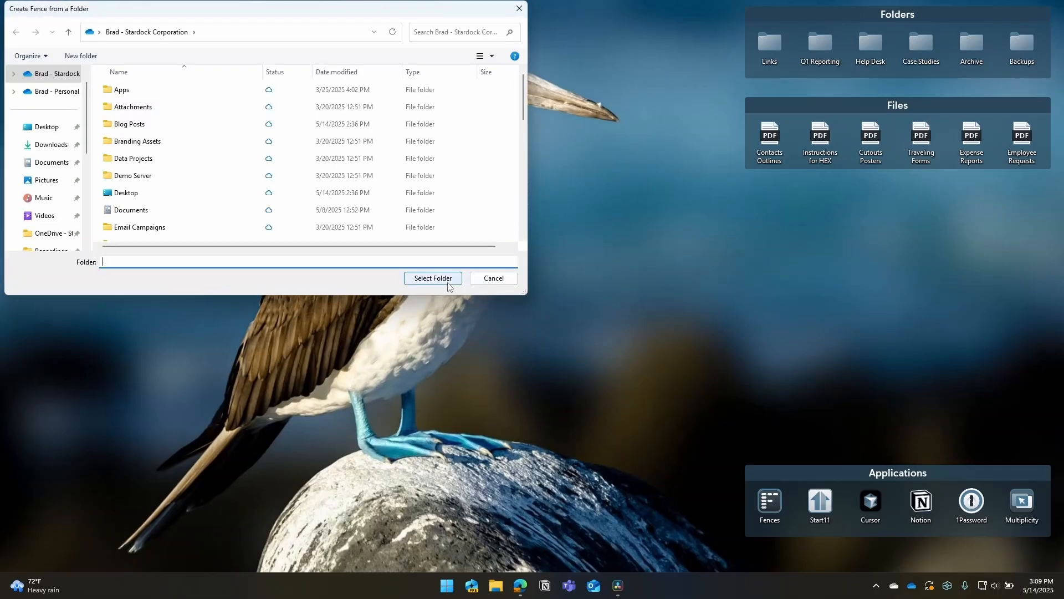
Step: Confirm the OneDrive - Stardock Corporation folder fence, narrow it, and move it onto the Files fence
click(433, 277)
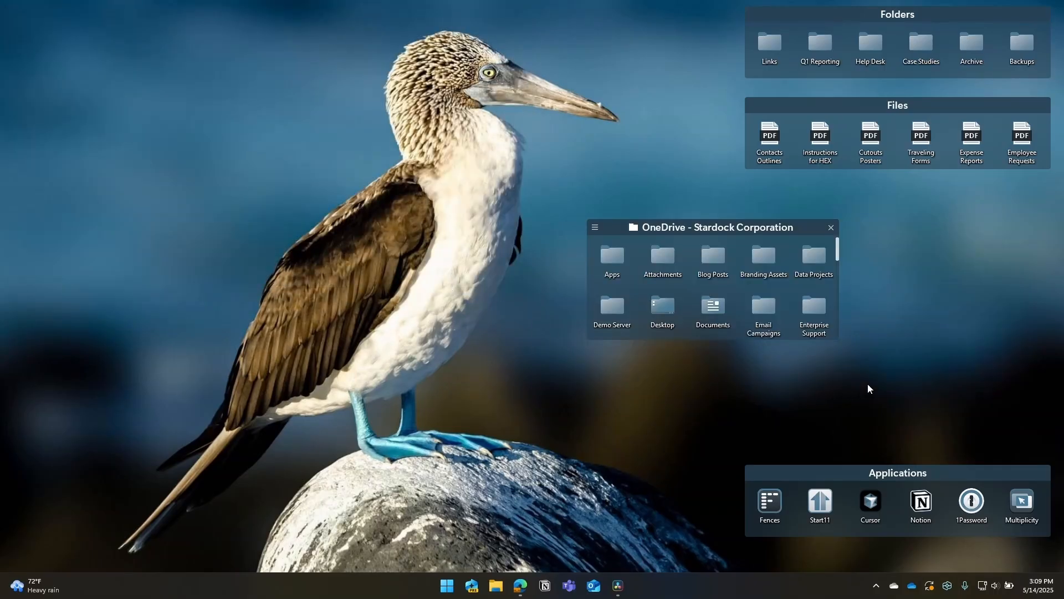
drag(839, 309, 951, 309)
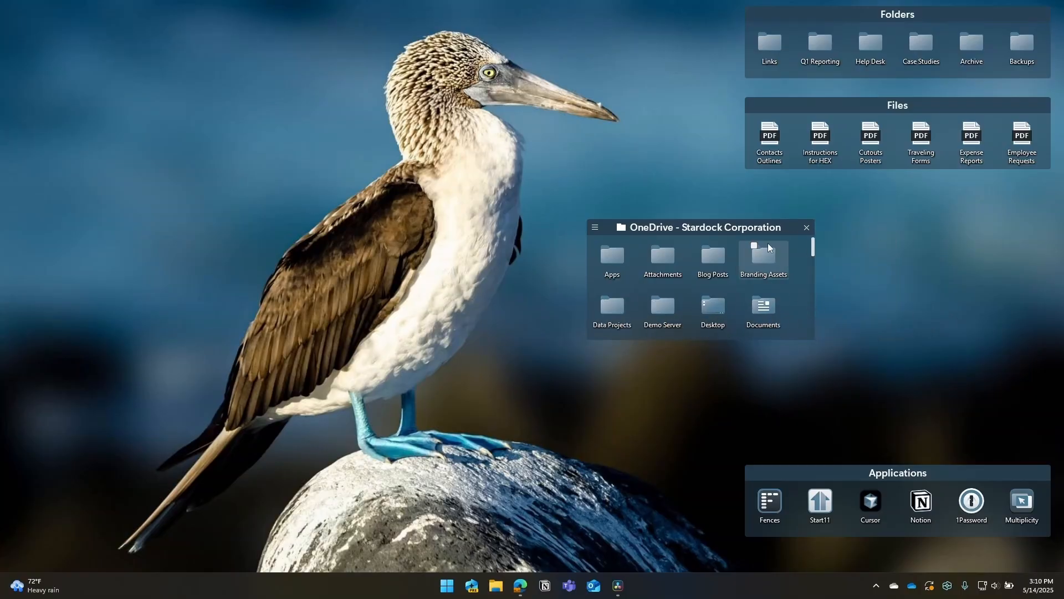
drag(703, 226, 883, 193)
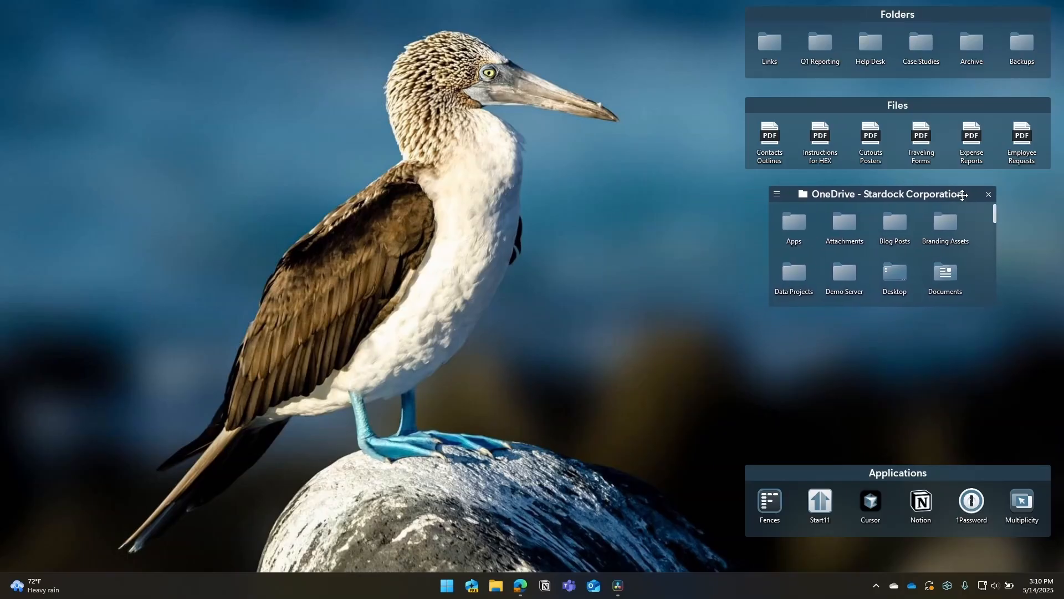
drag(882, 192, 937, 183)
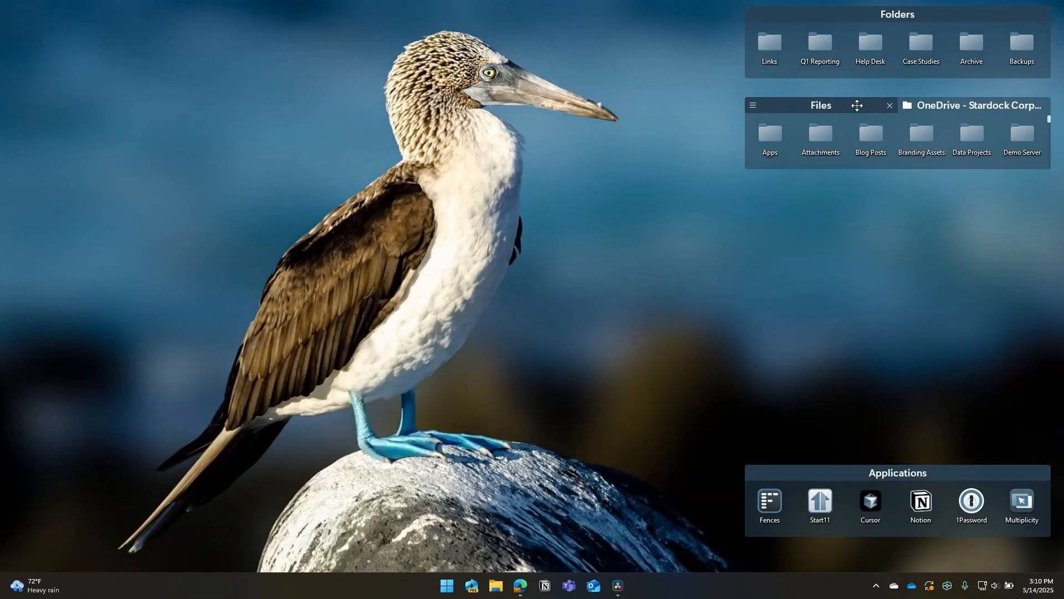
Step: Create a tab group from Files and OneDrive, add Folders as a third tab, and bring up the group's options
drag(857, 106, 857, 57)
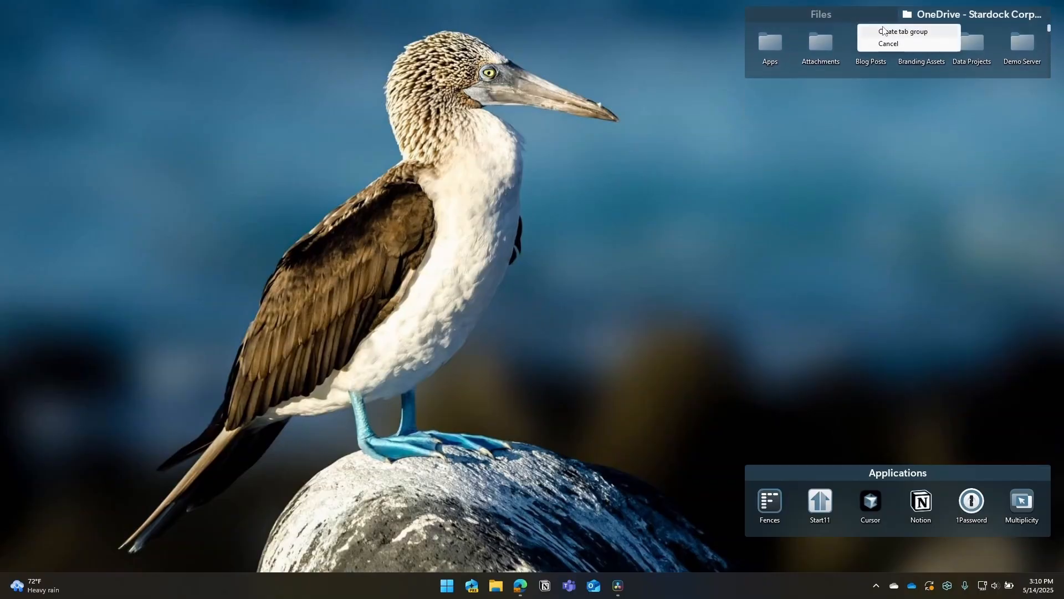
click(888, 43)
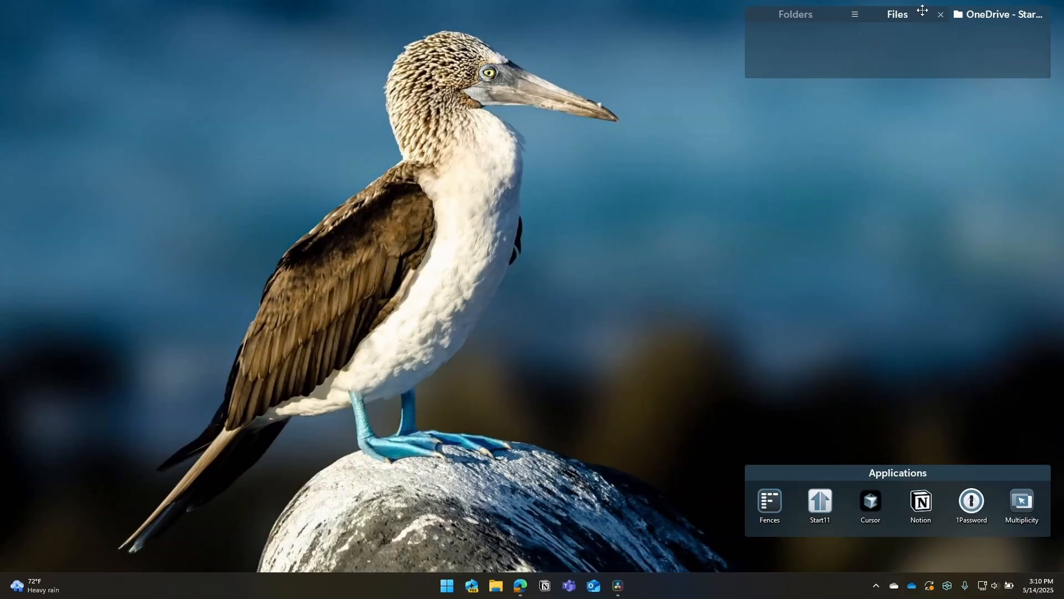
click(795, 13)
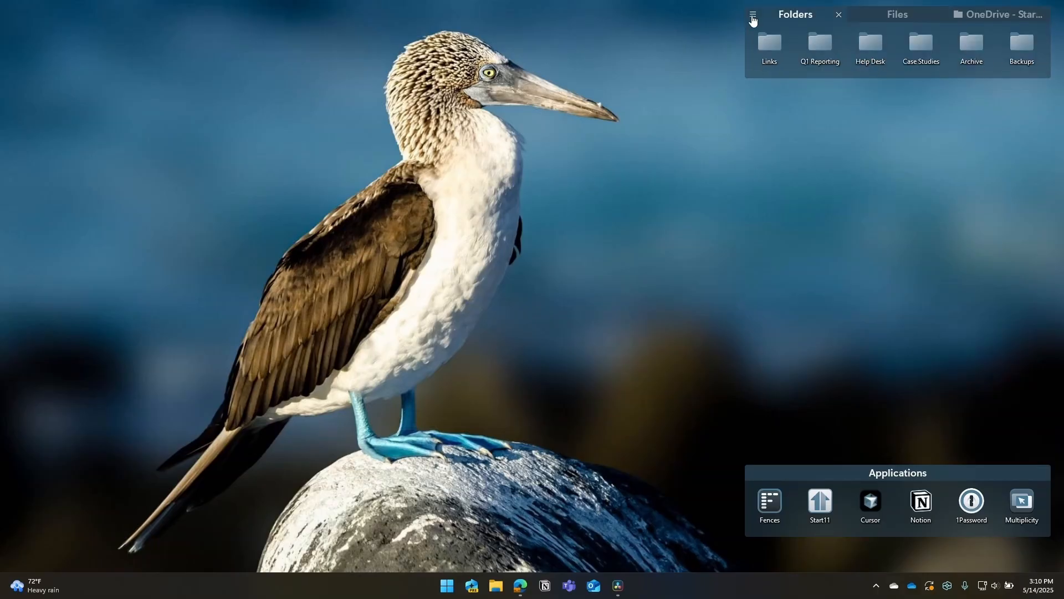
click(751, 14)
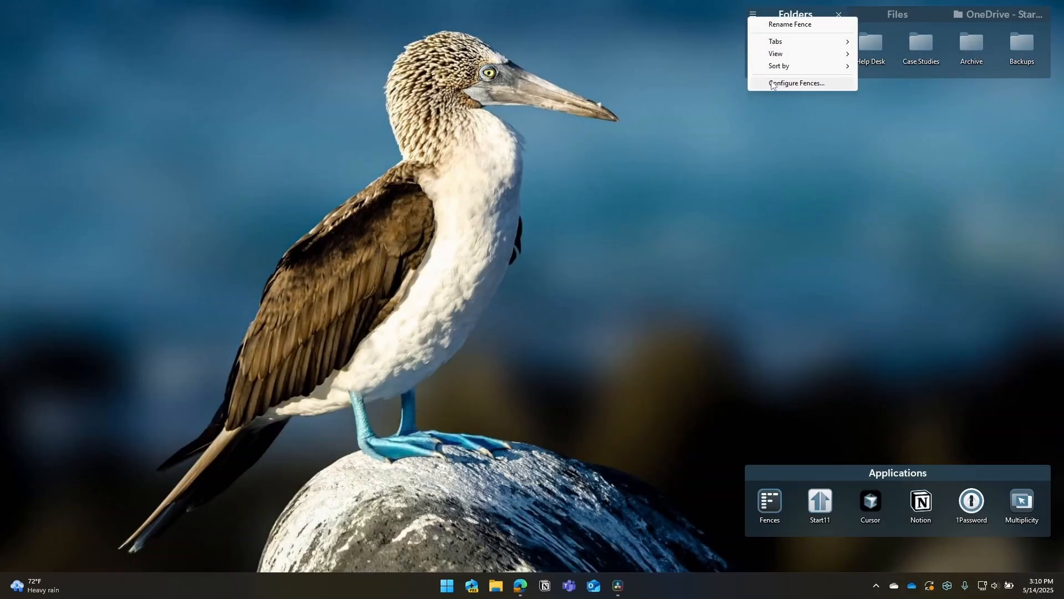
Step: In Configure Fences, set Icon Tint to a custom colour with raised brightness and saturation
click(797, 83)
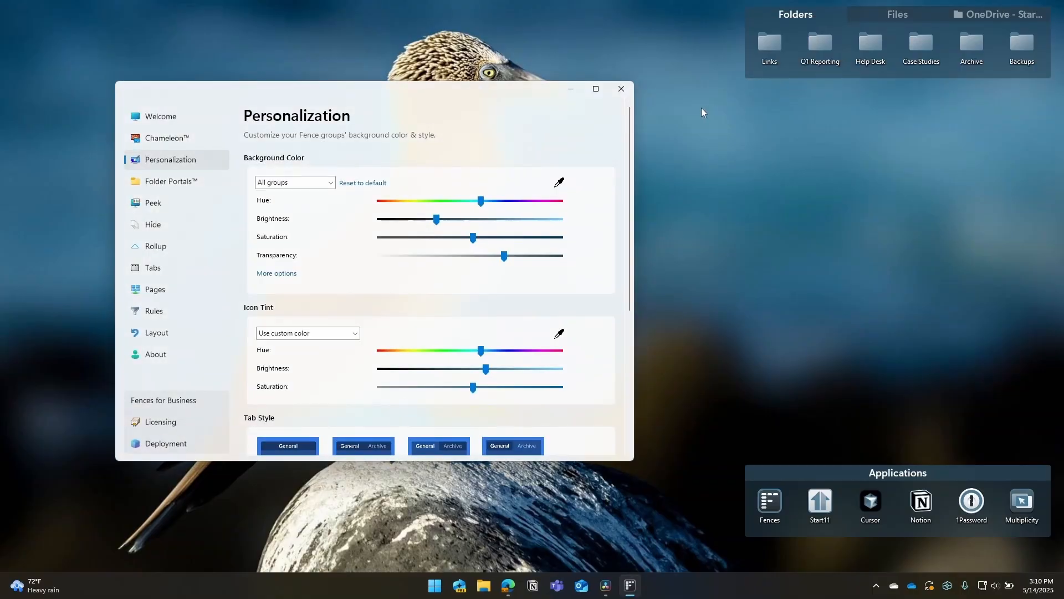
click(308, 332)
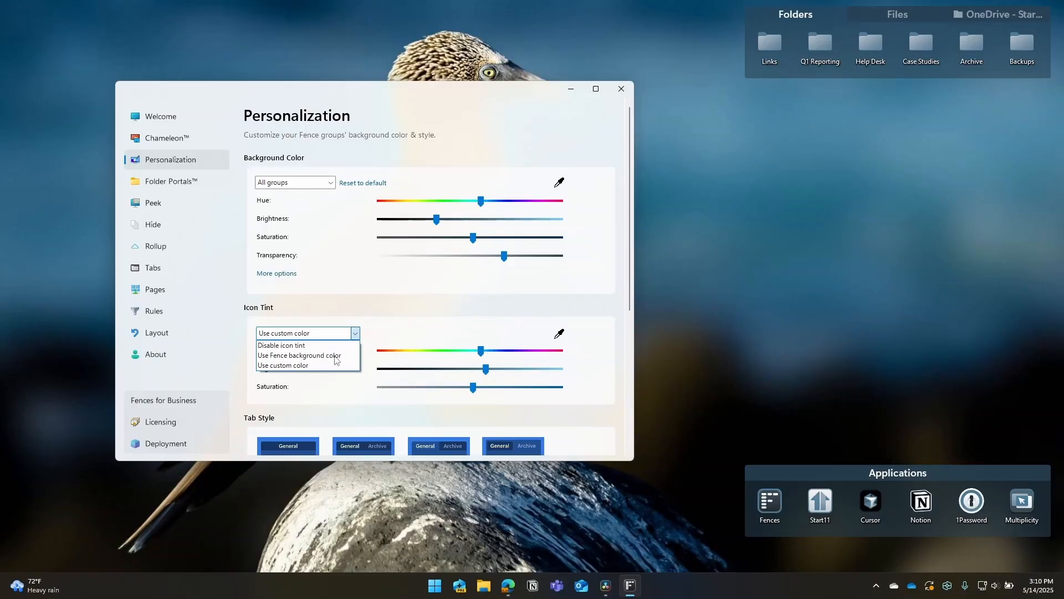
click(298, 355)
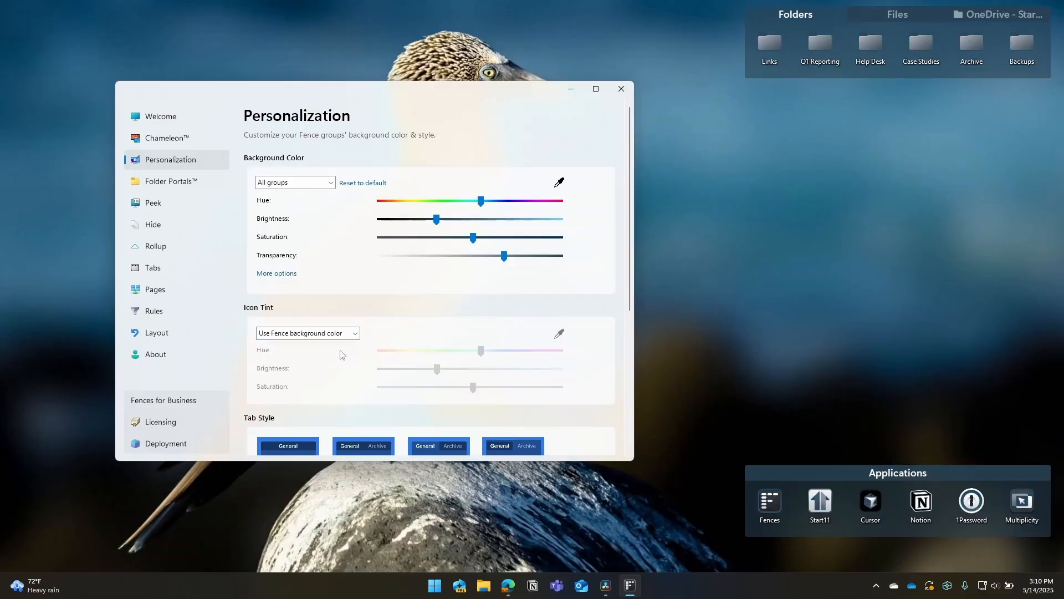
click(307, 332)
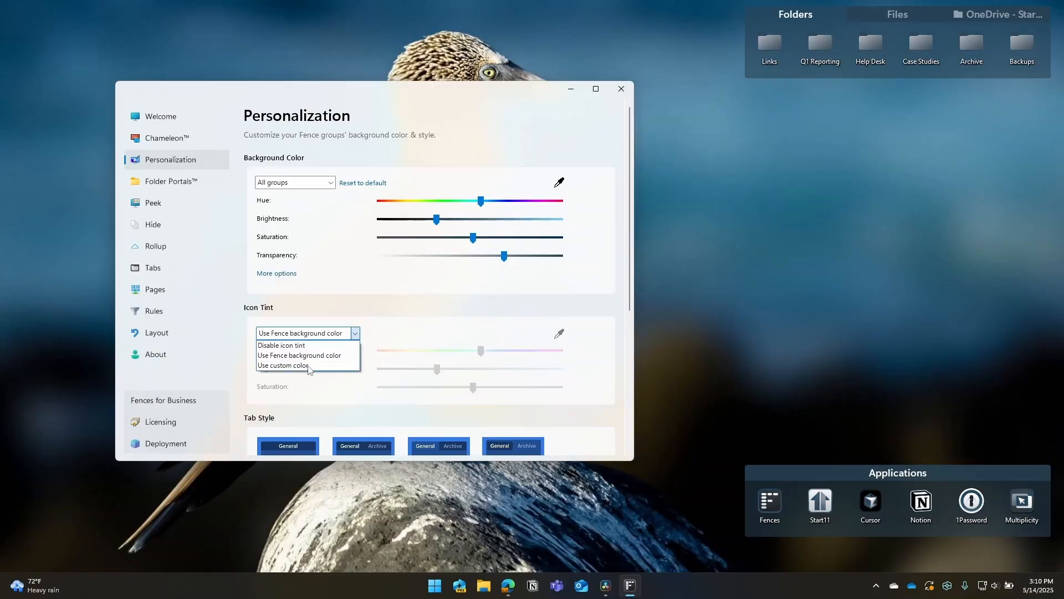
click(283, 365)
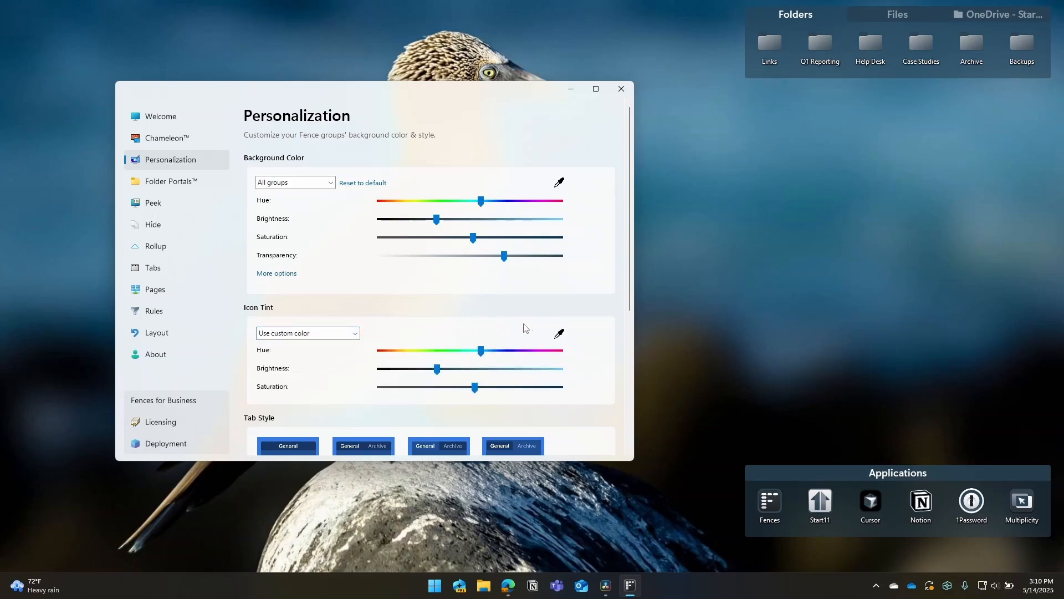
click(558, 334)
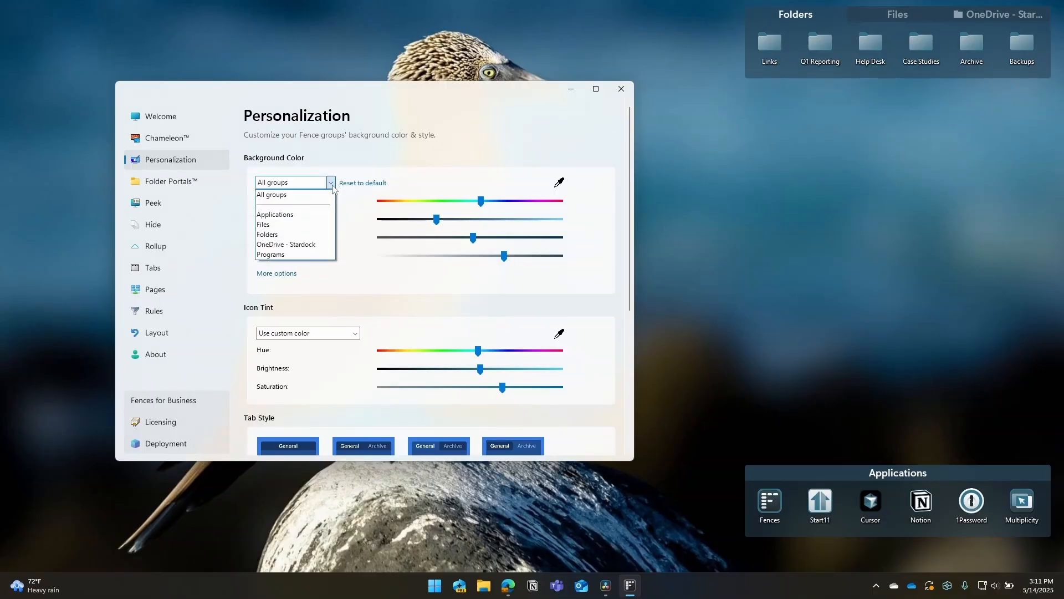
mouse_move(277, 243)
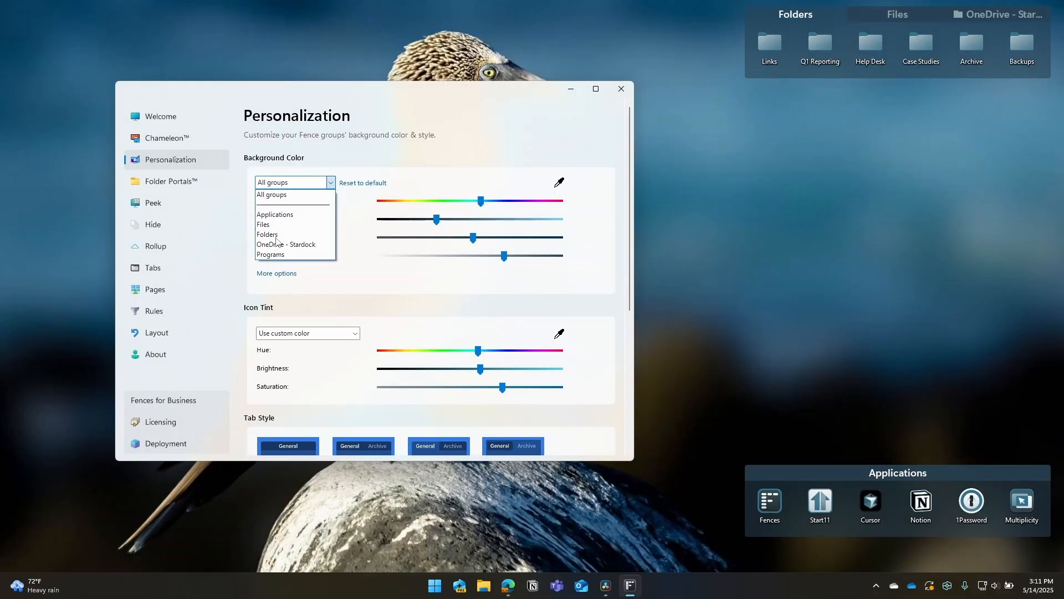
Step: Shift the Folders group's background hue all the way toward red
click(267, 234)
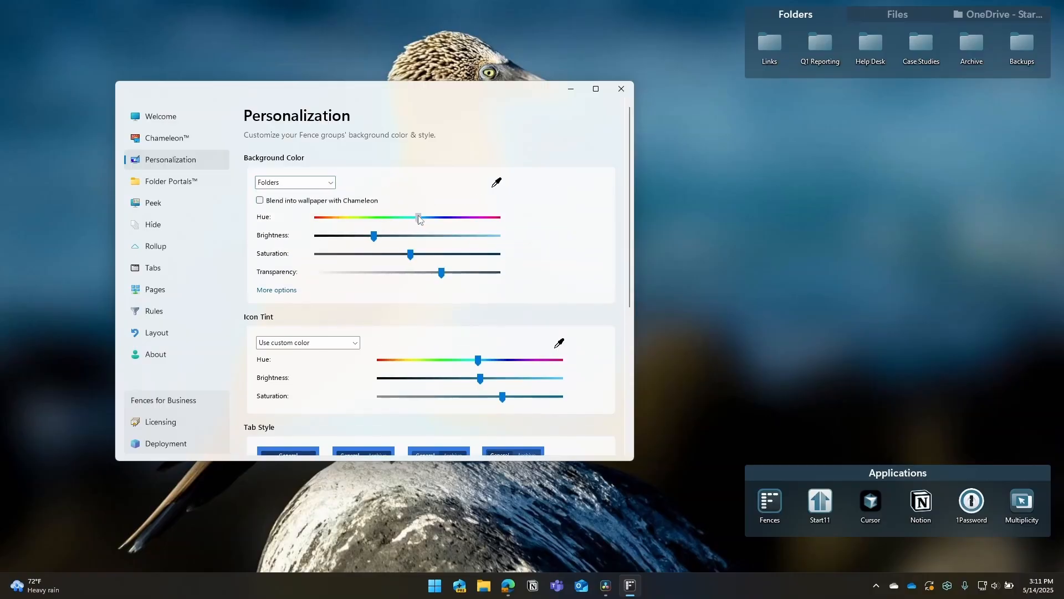
drag(418, 218, 464, 218)
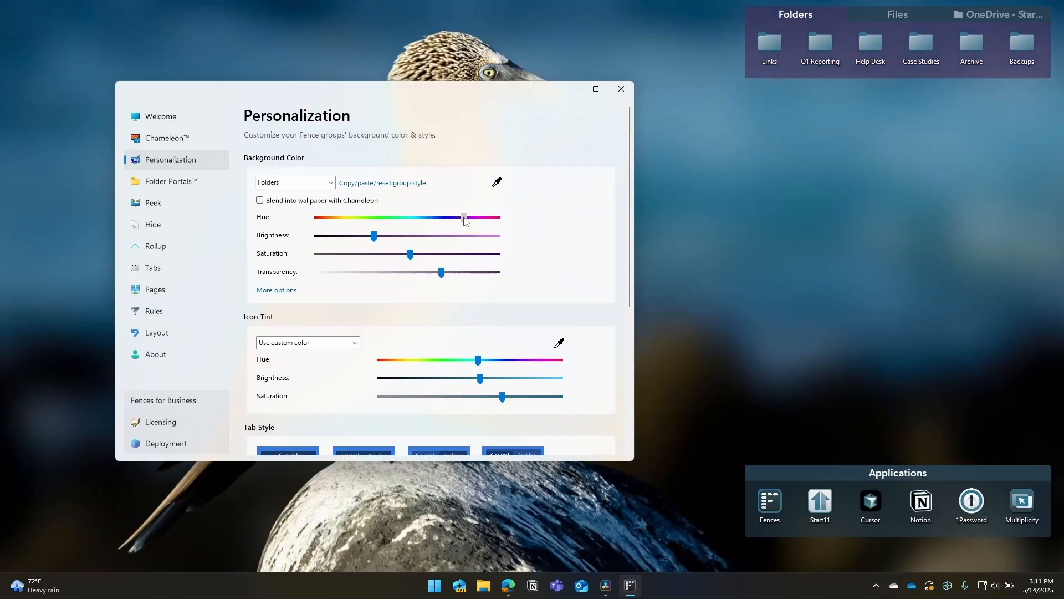
drag(464, 217, 472, 217)
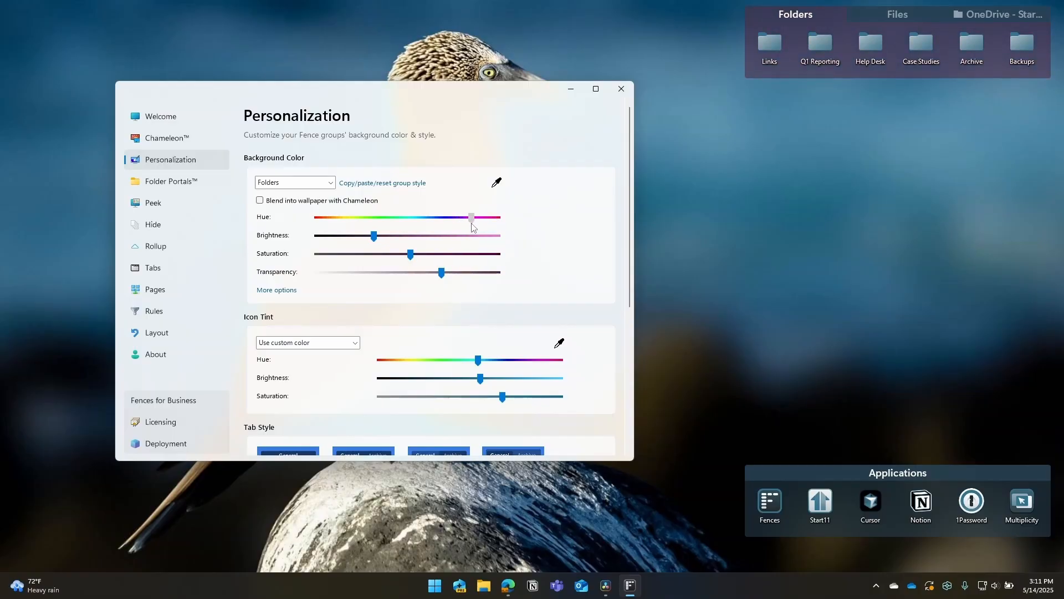
drag(472, 217, 425, 217)
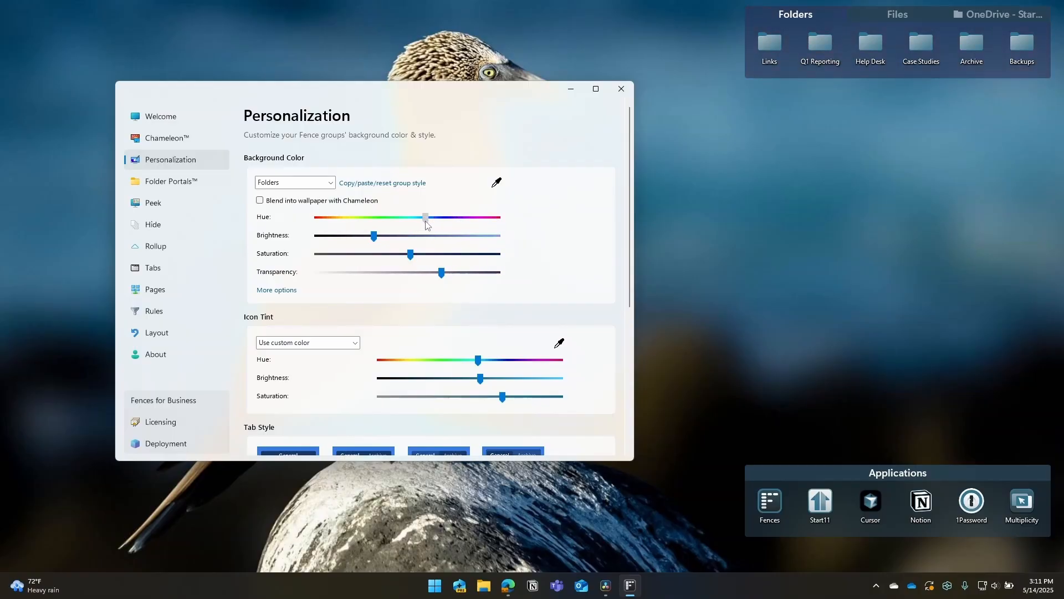
drag(426, 217, 343, 217)
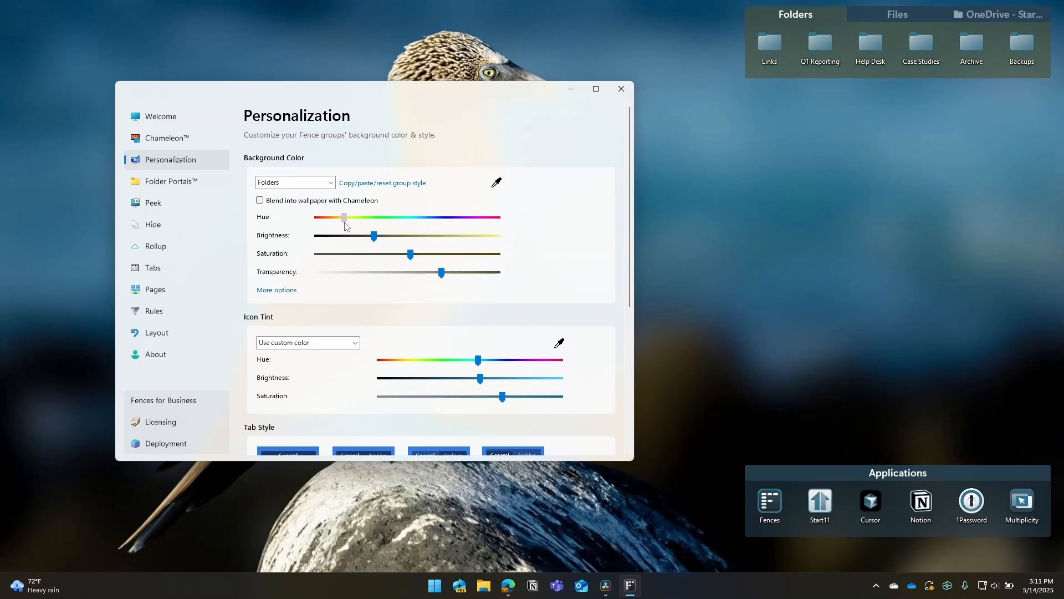
drag(342, 218, 320, 218)
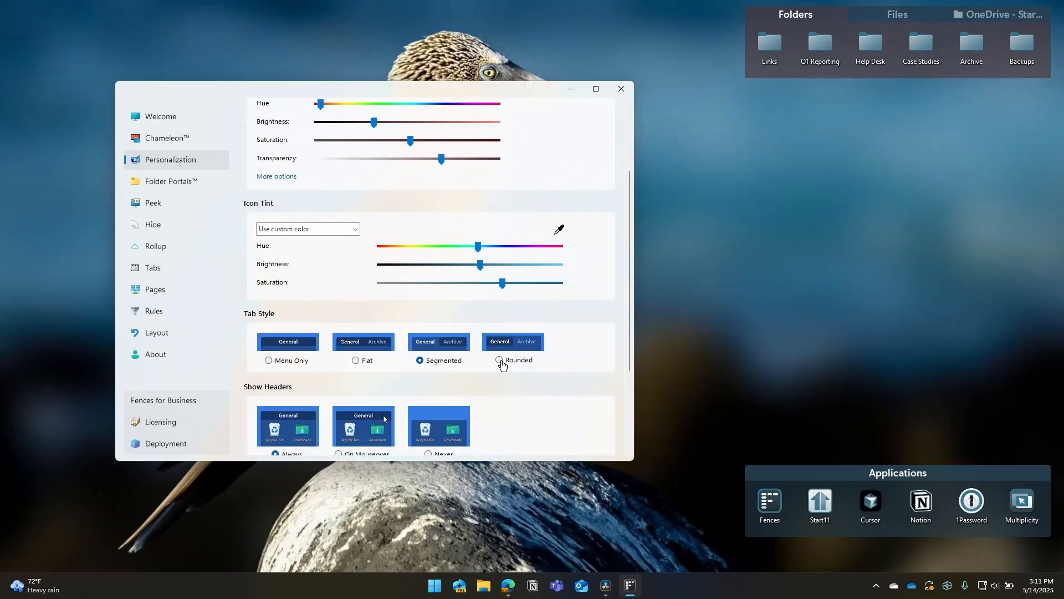
Step: Try the Rounded and Flat tab styles, settle on Segmented, then move to Folder Portals
click(498, 360)
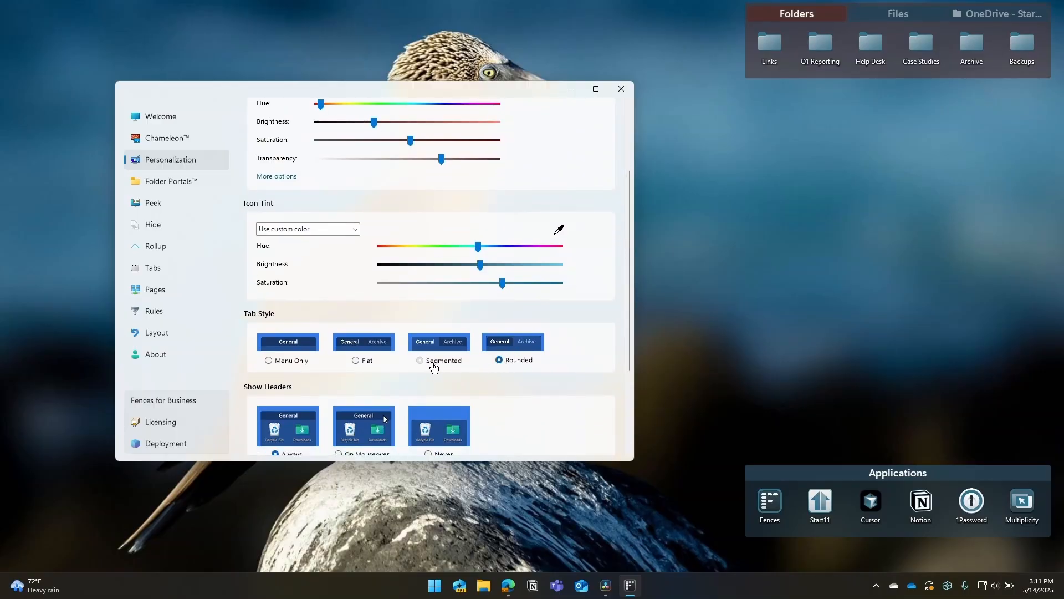
click(356, 360)
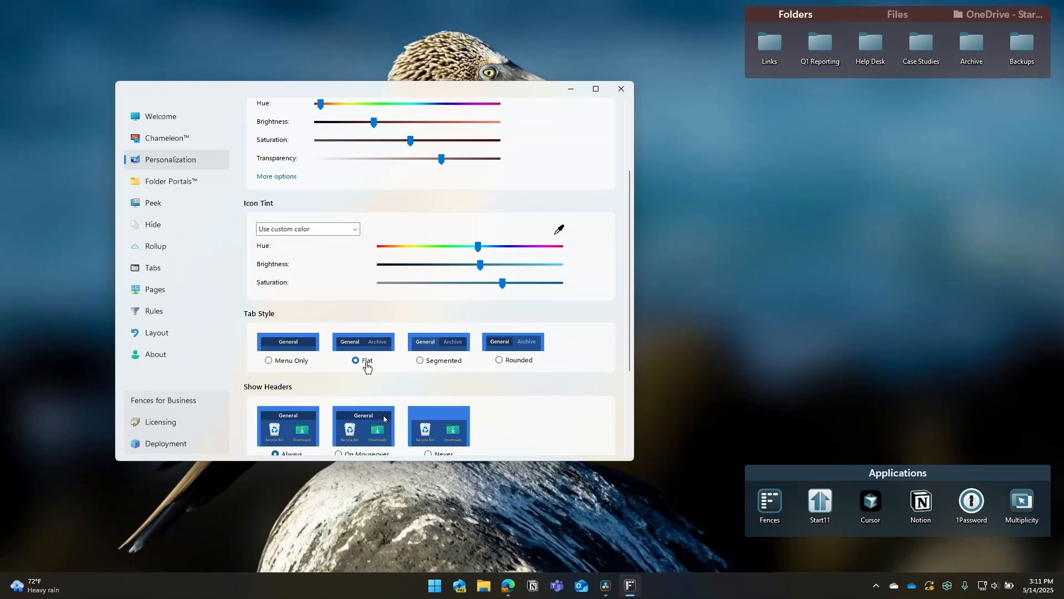
click(420, 359)
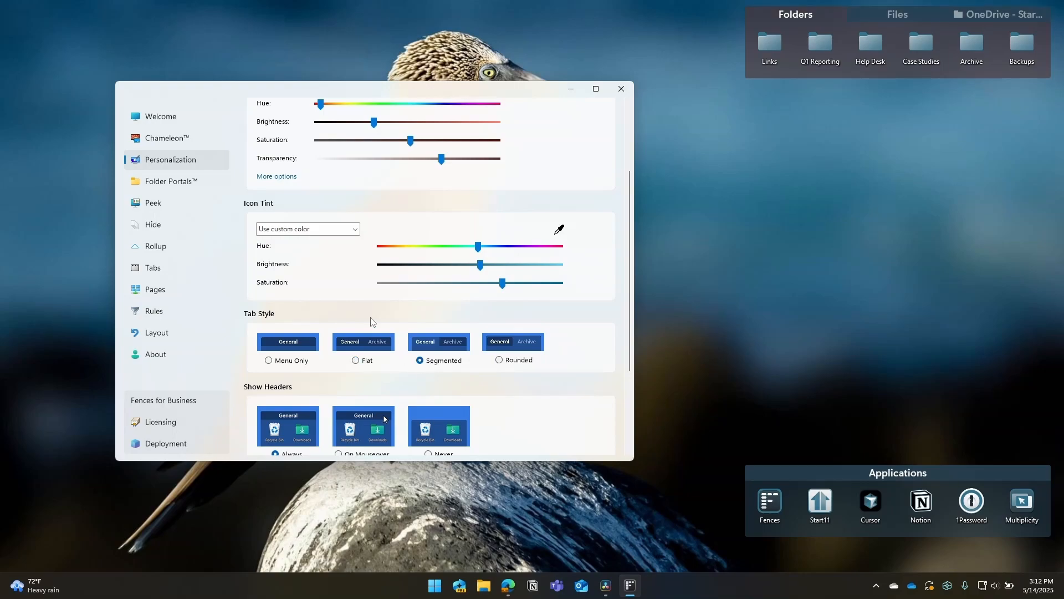
click(171, 180)
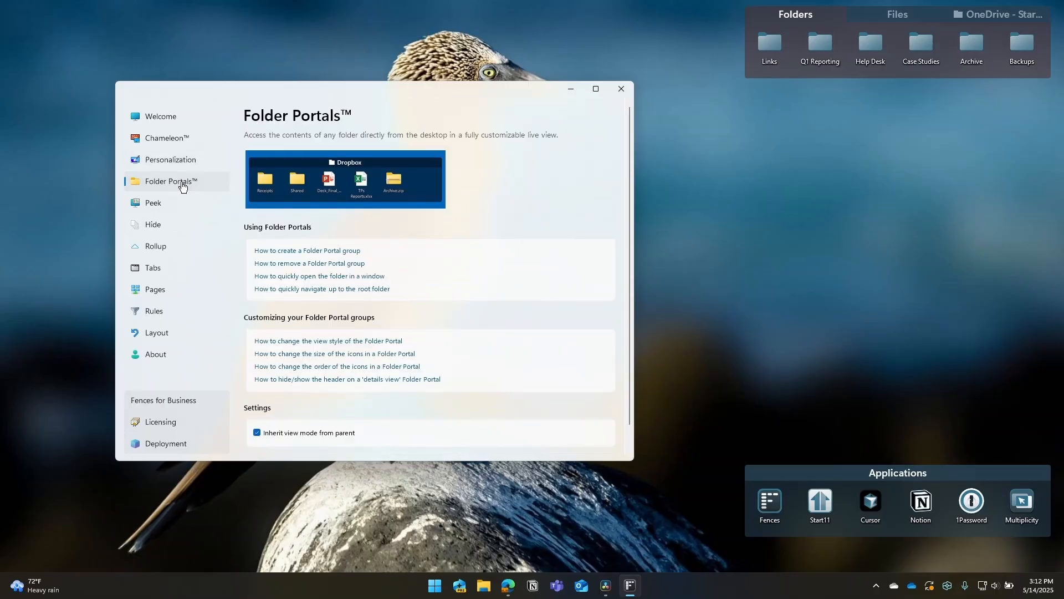
Step: Review the Peek, Quick-hide, Rollup and Tabs pages and land on Rules
click(153, 202)
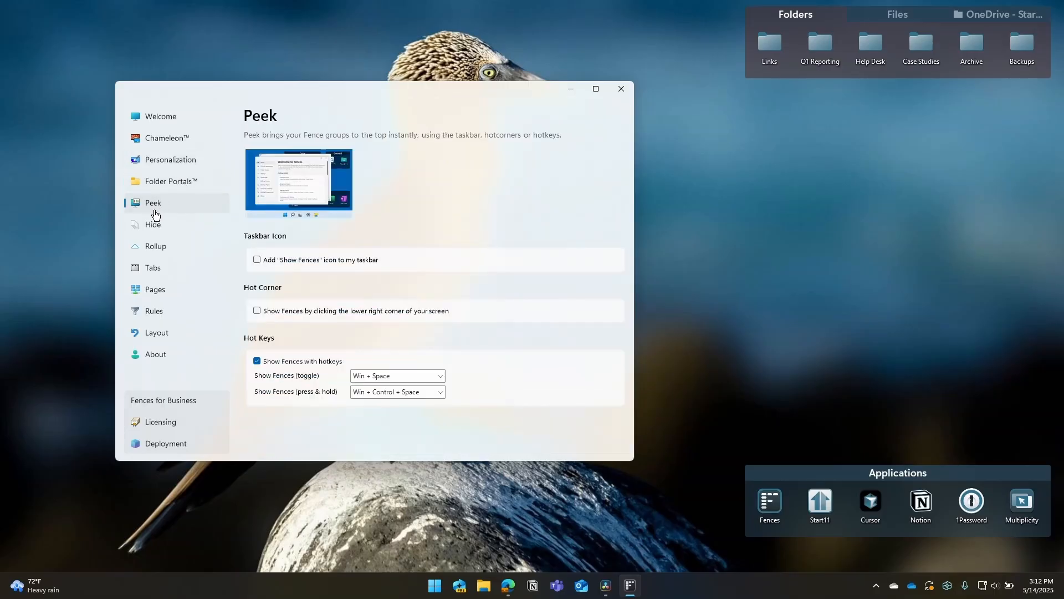
click(152, 224)
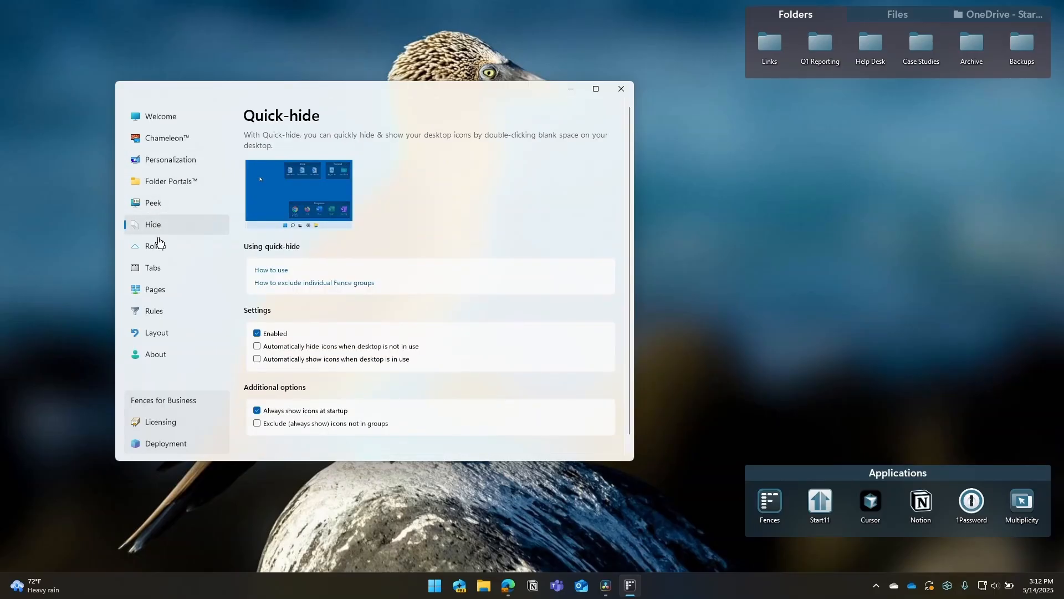
click(155, 246)
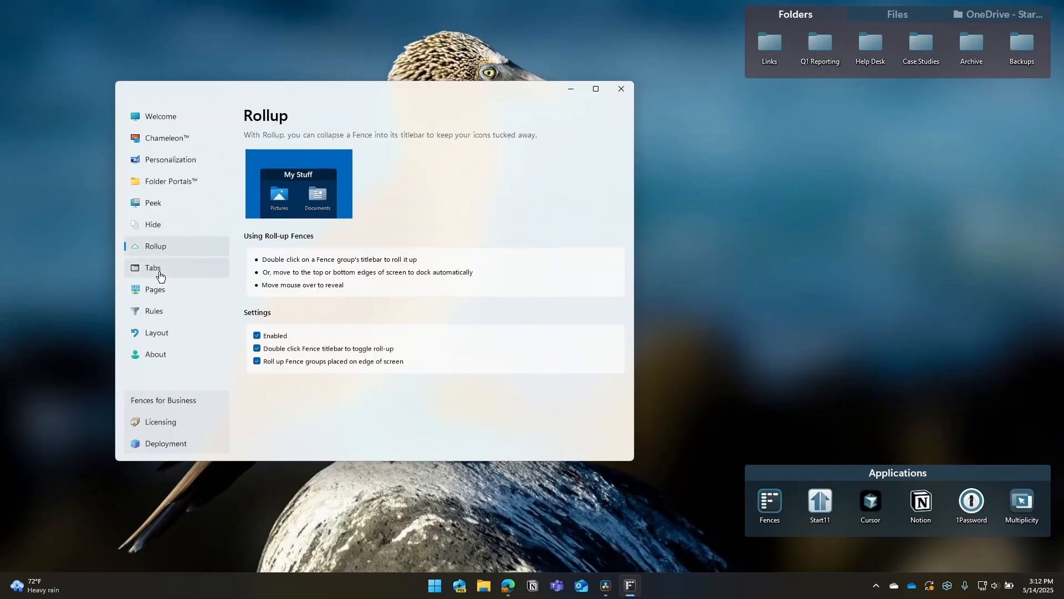
click(153, 267)
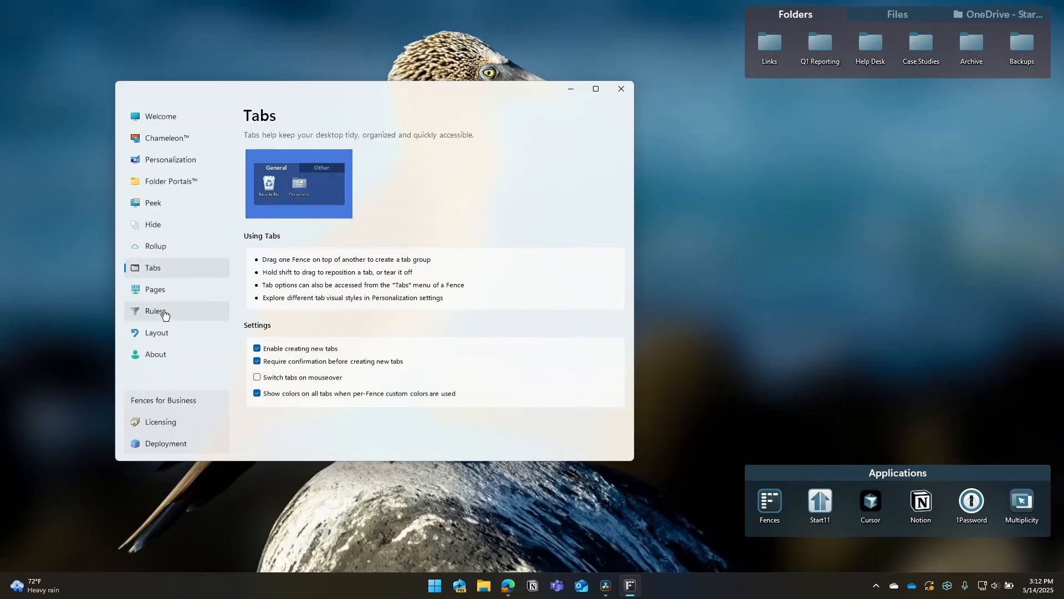
click(154, 311)
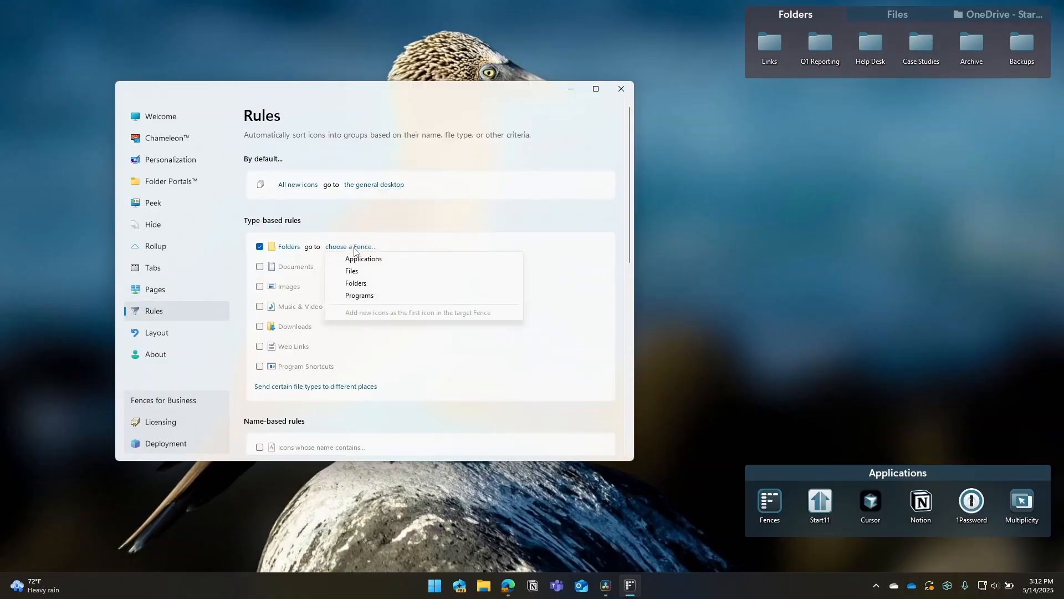
mouse_move(367, 262)
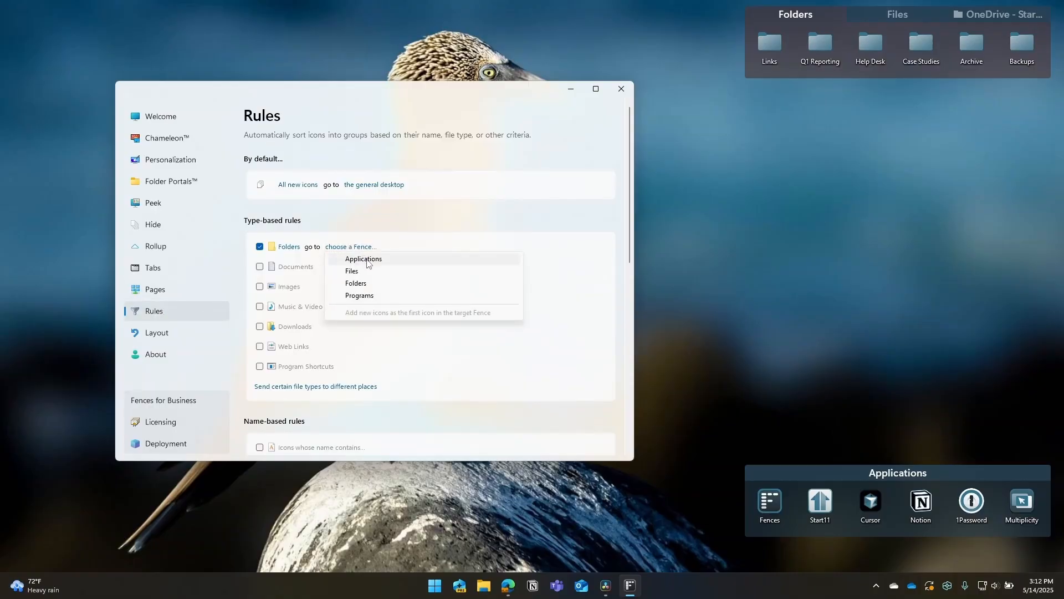
mouse_move(367, 292)
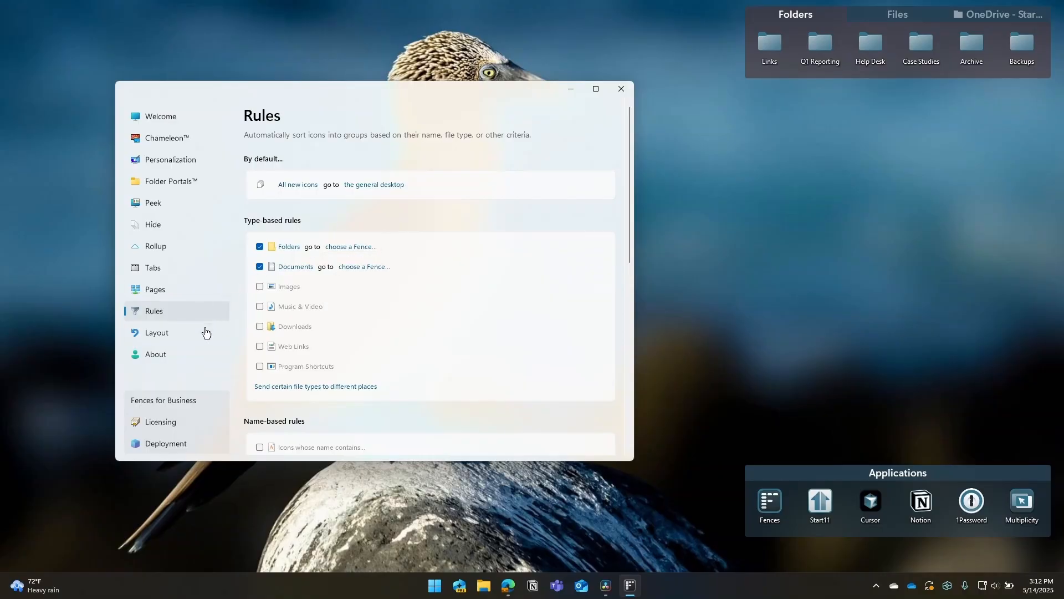
Step: Bring up the Managed Deployments settings after enabling the Documents type rule
click(165, 443)
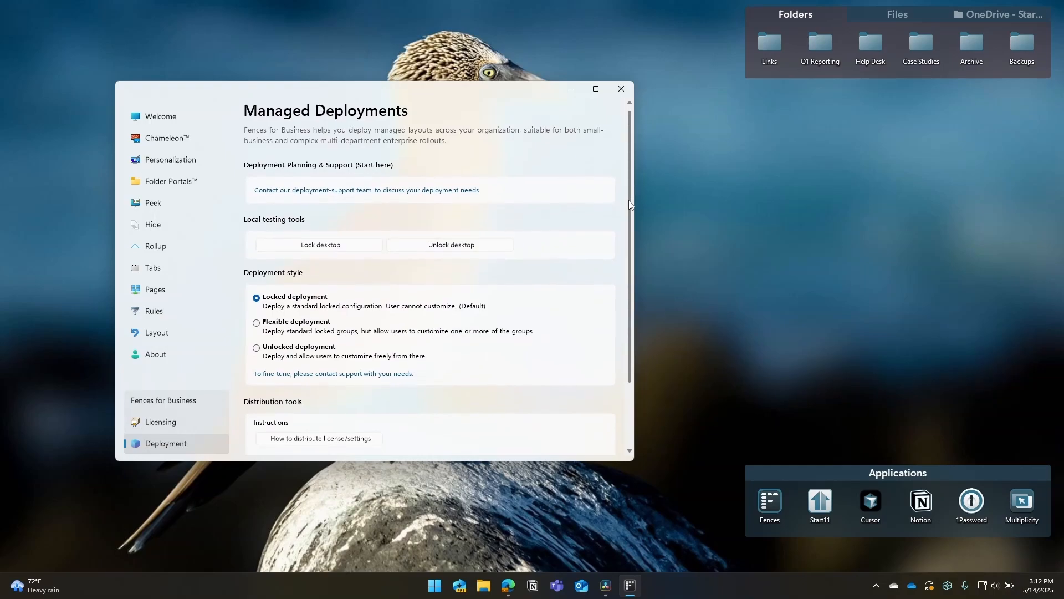
scroll(down, 3)
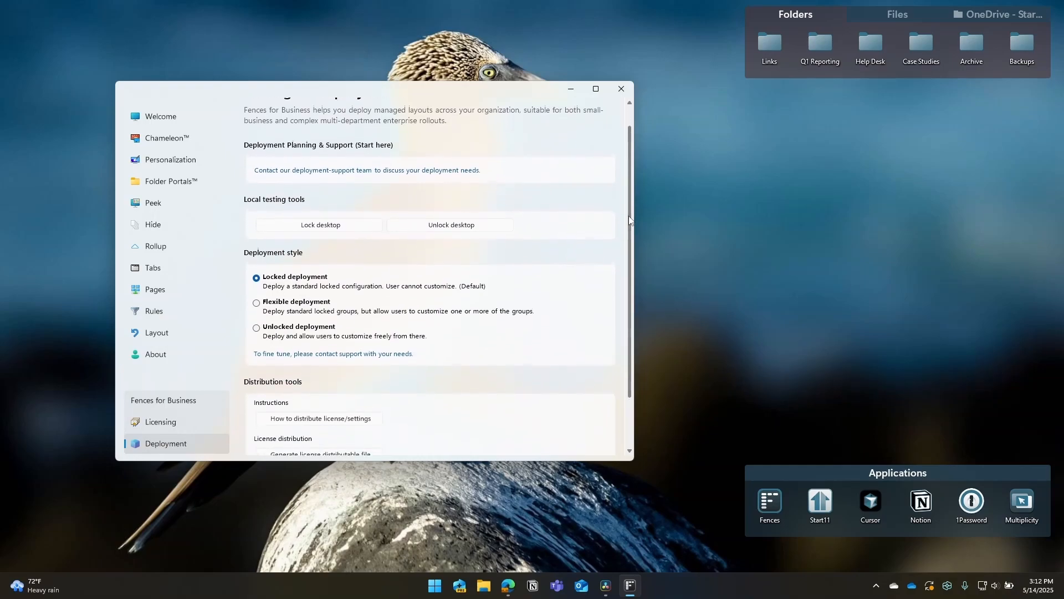
scroll(down, 3)
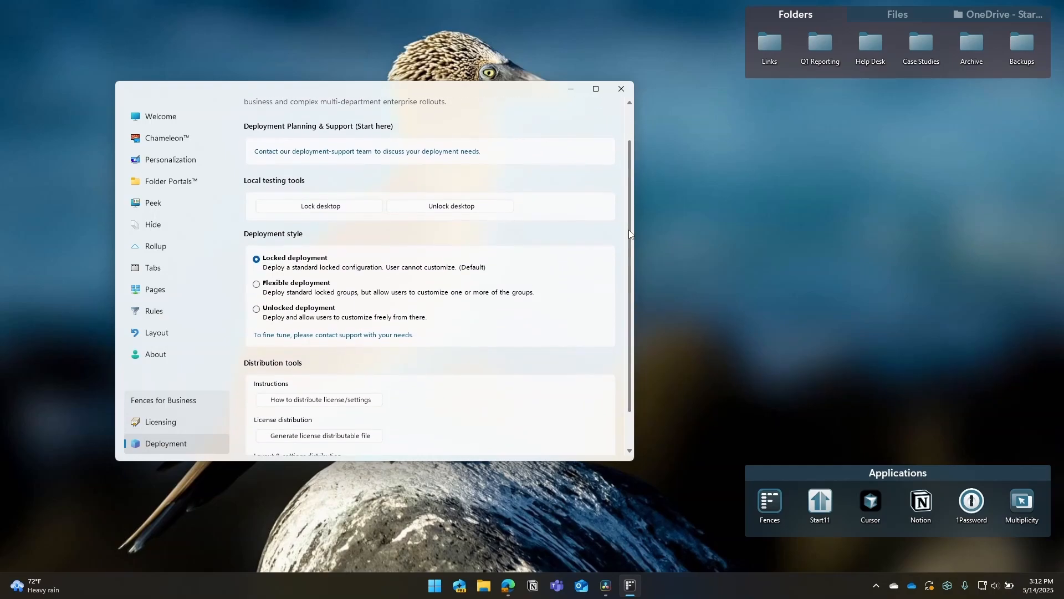
scroll(down, 3)
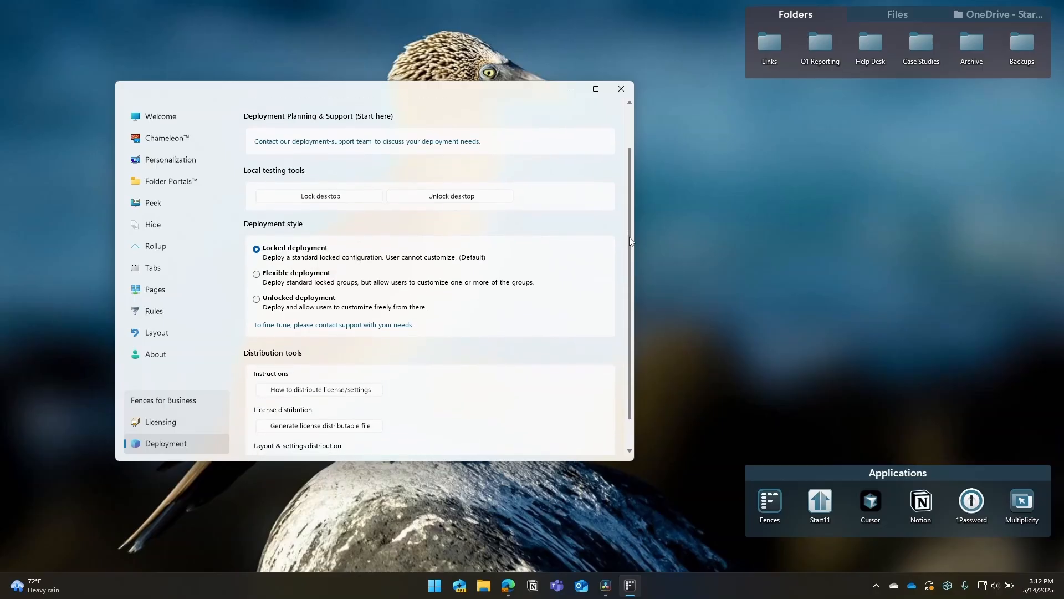
scroll(down, 3)
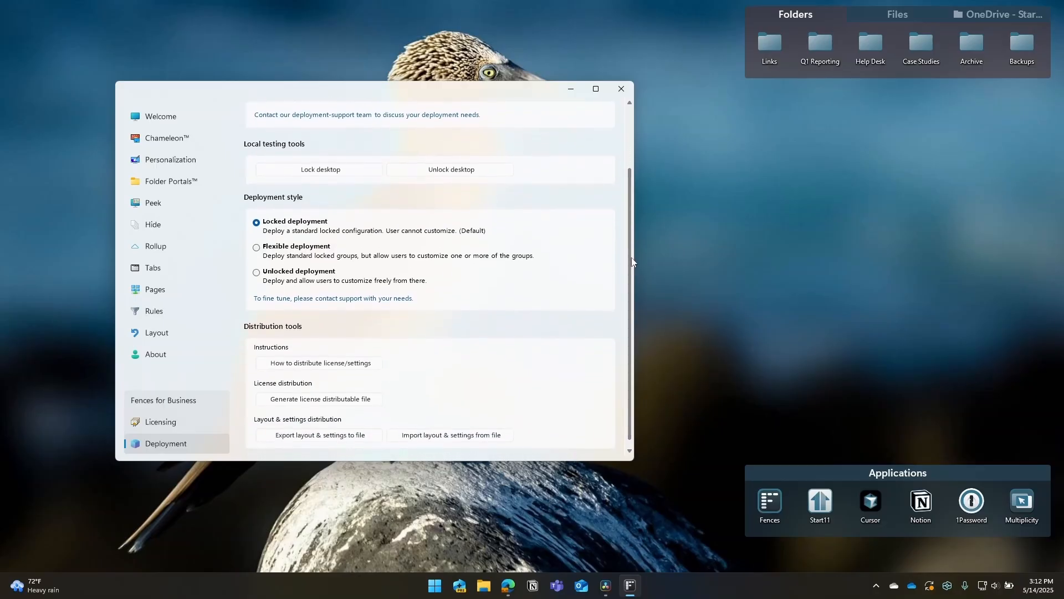